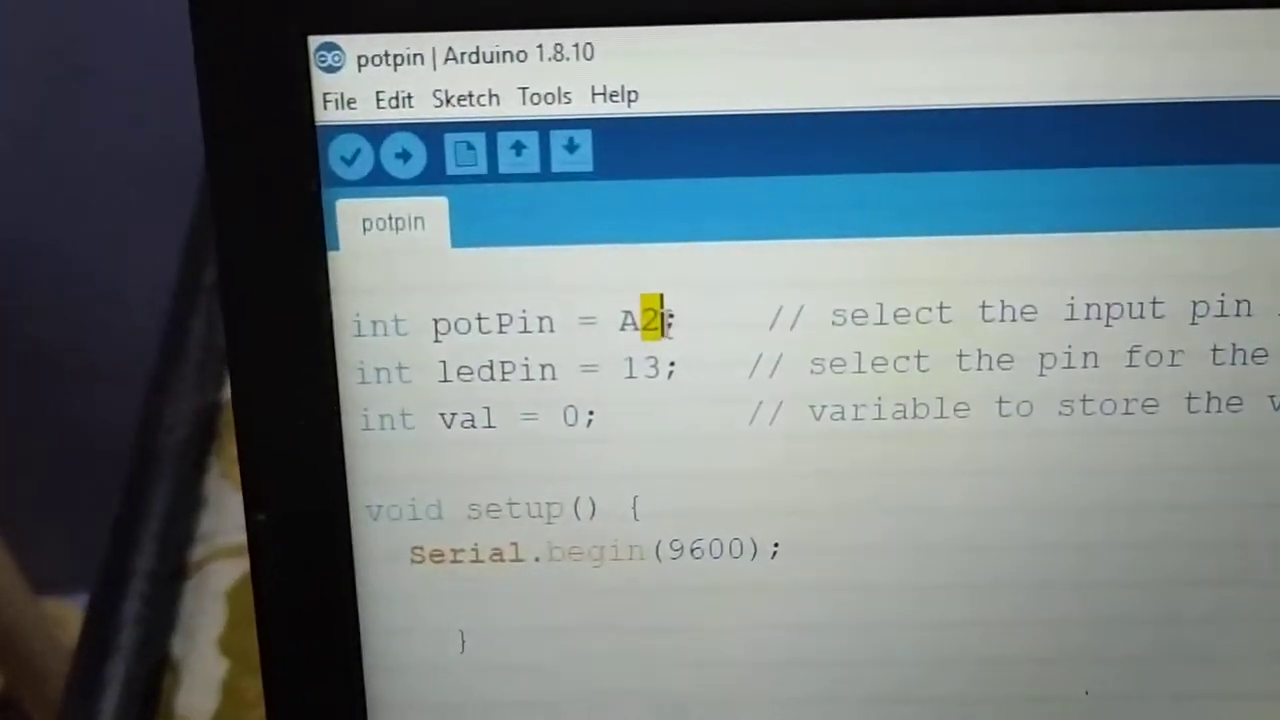
- Edit the potPin assignment so the potentiometer reads from pin A15 instead of A2
{"action": "type", "text": "1"}
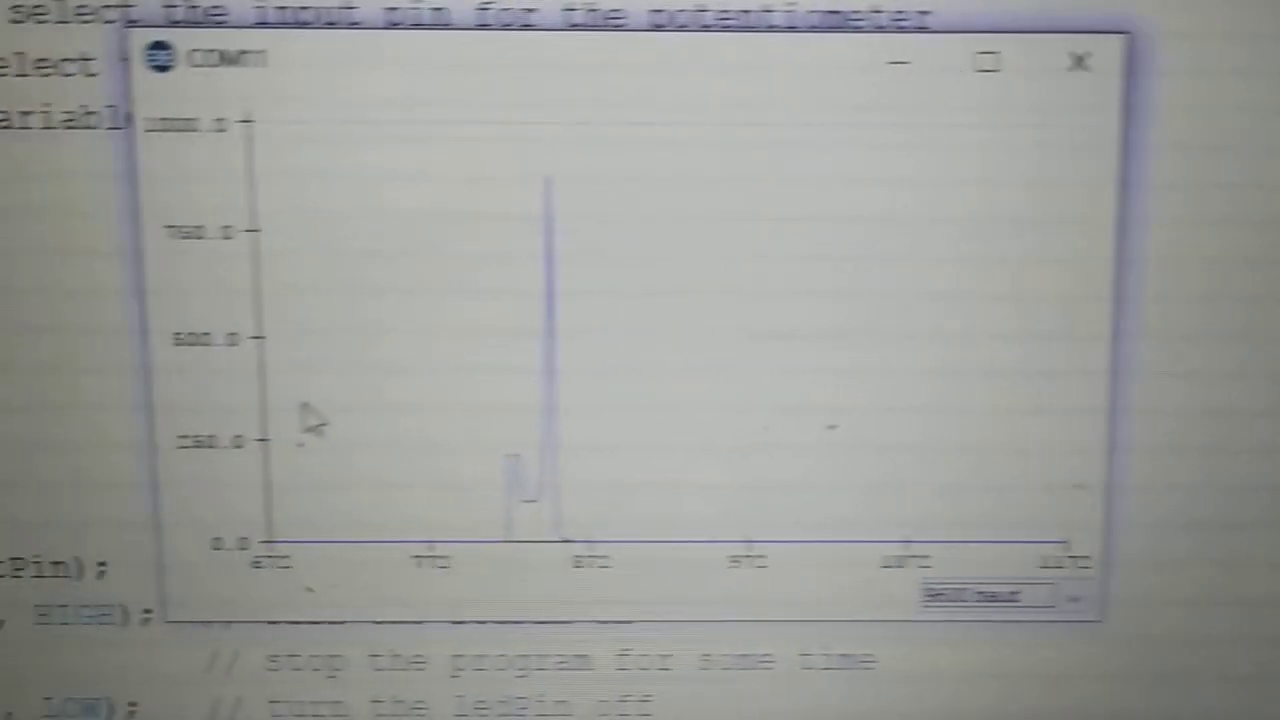
- Watch the potentiometer graph, then close the Serial Plotter to return to the sketch
{"action": "left_click", "coordinate": [1080, 60]}
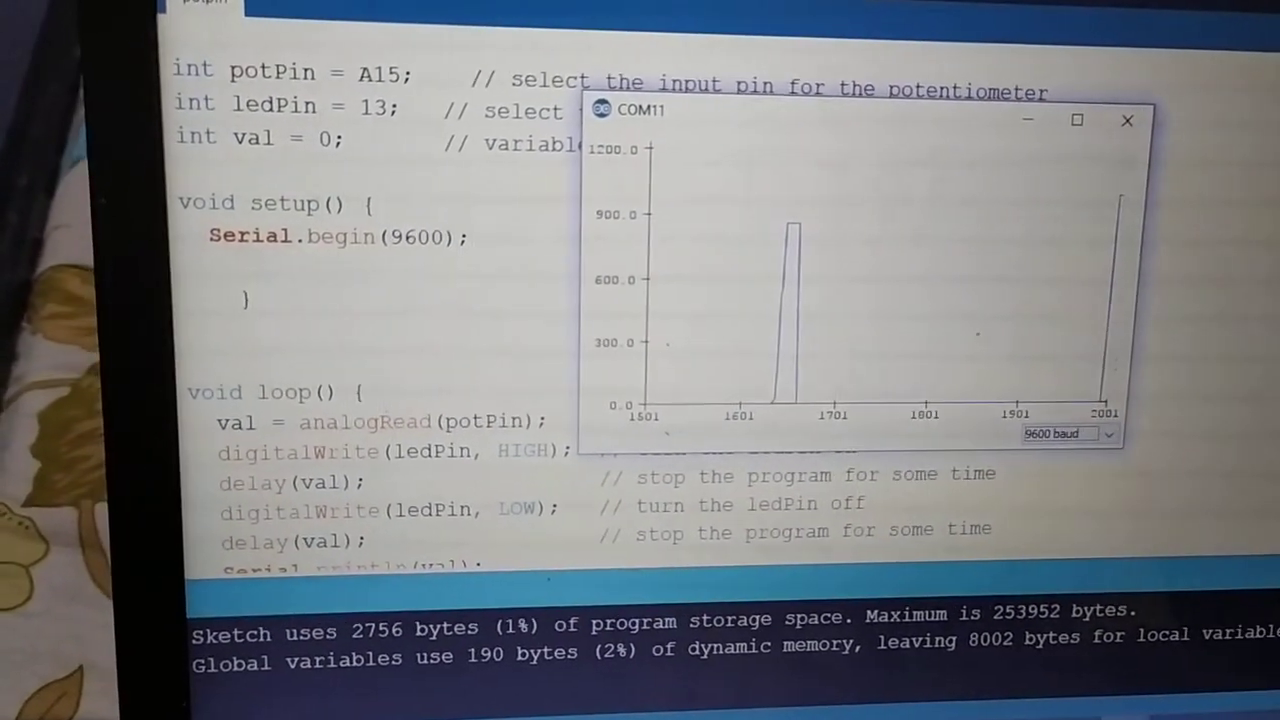
{"action": "left_click", "coordinate": [1128, 120]}
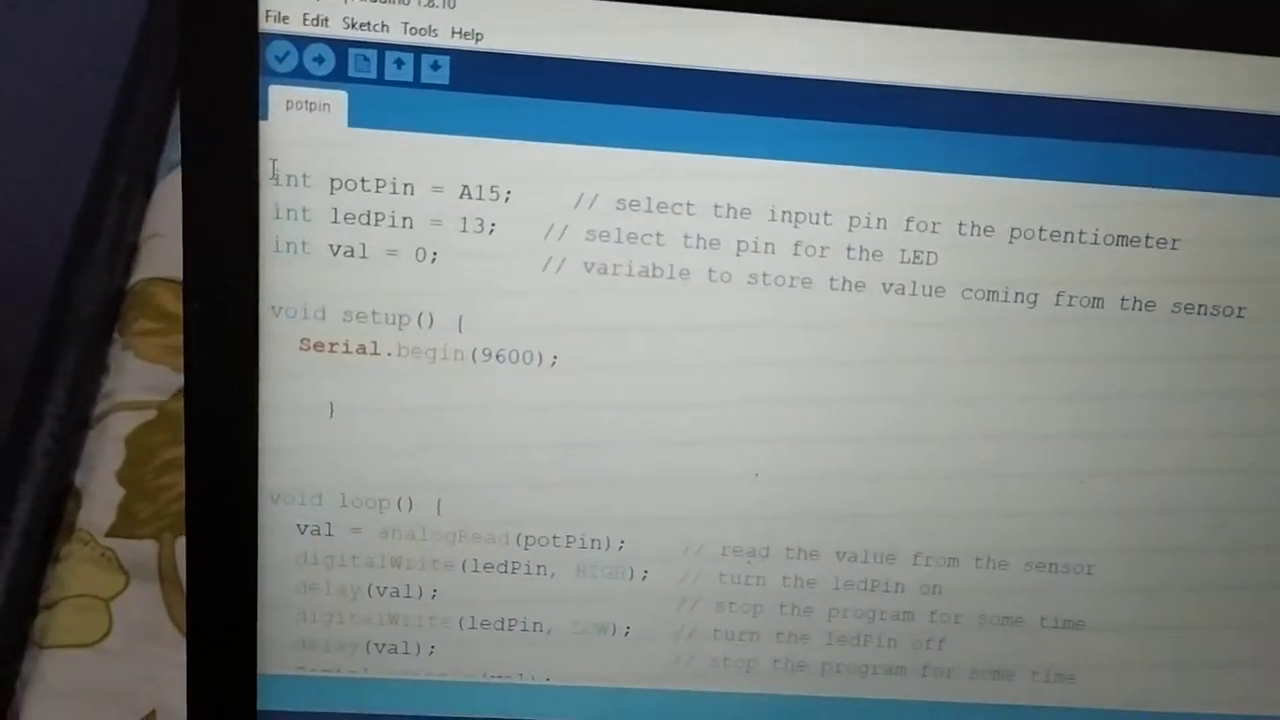
- Walk through the sketch from the top and mark the Serial.begin(9600) line in setup()
{"action": "left_click", "coordinate": [282, 58]}
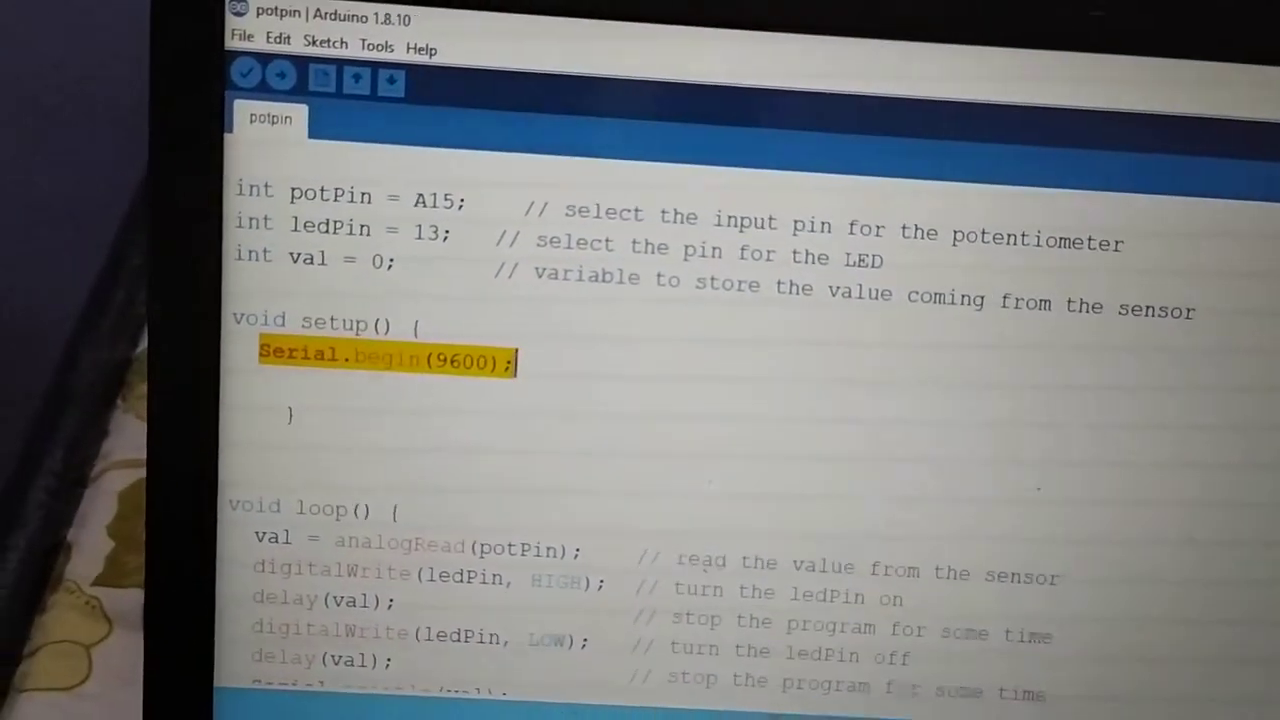
{"action": "left_click", "coordinate": [246, 74]}
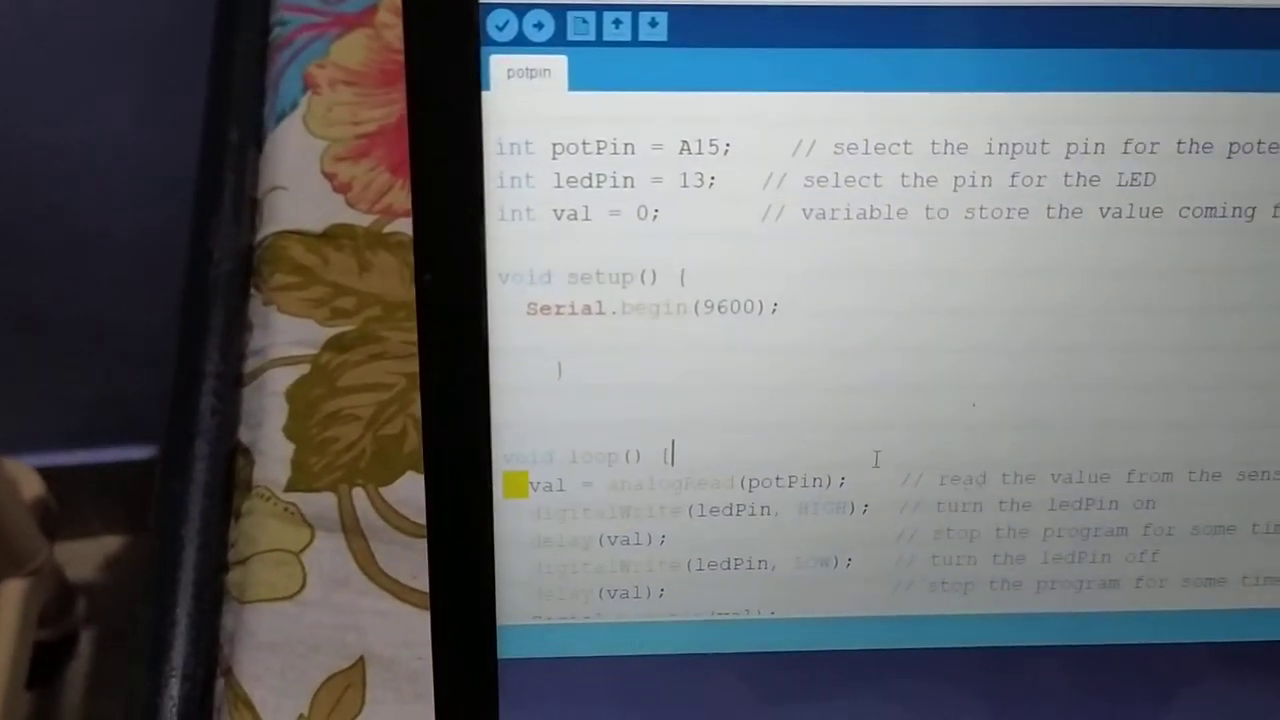
- Select the analogRead, digitalWrite HIGH and delay lines at the start of loop()
{"action": "left_click_drag", "start_coordinate": [530, 482], "coordinate": [890, 500]}
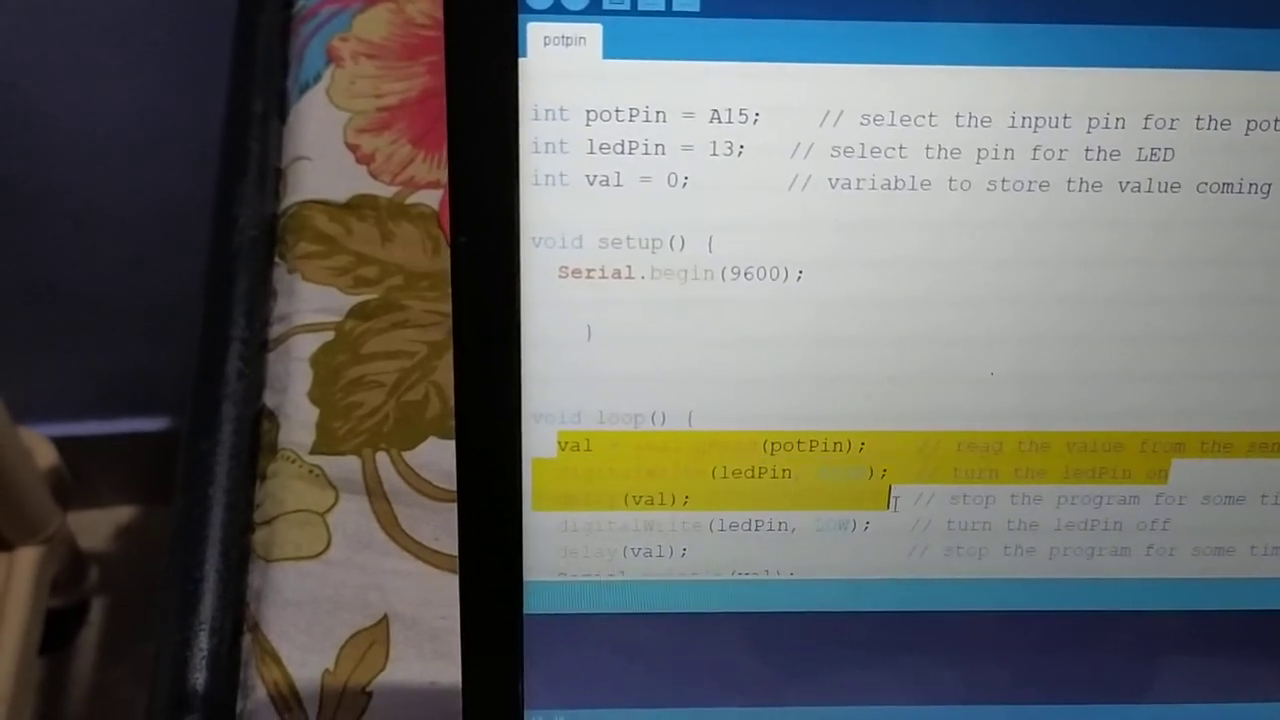